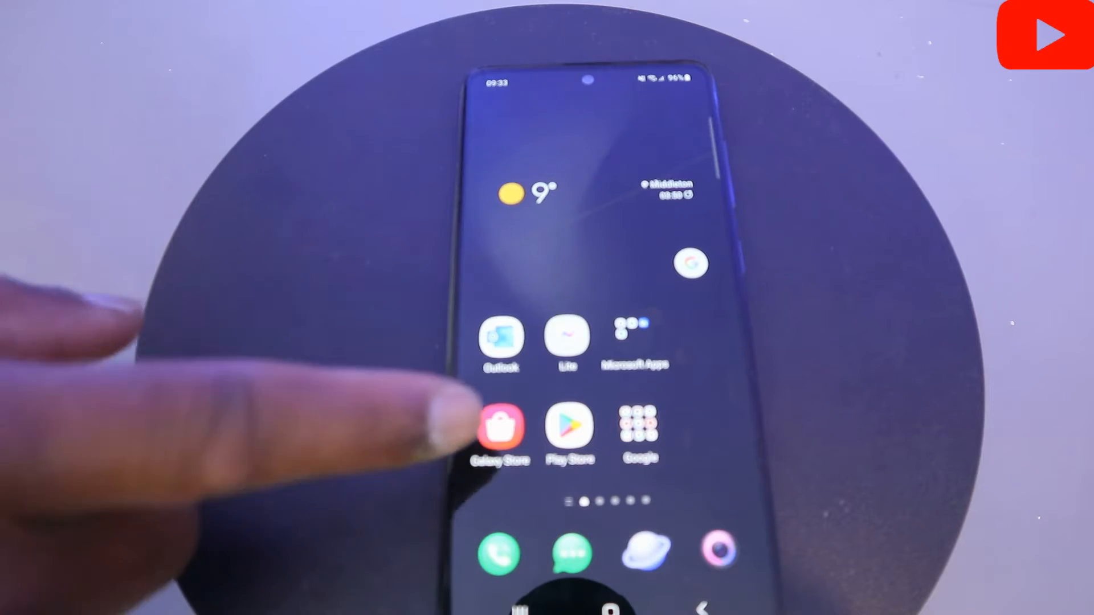
# - Swipe through the home screens and launch the Google Play Store
pyautogui.hscroll(-3)
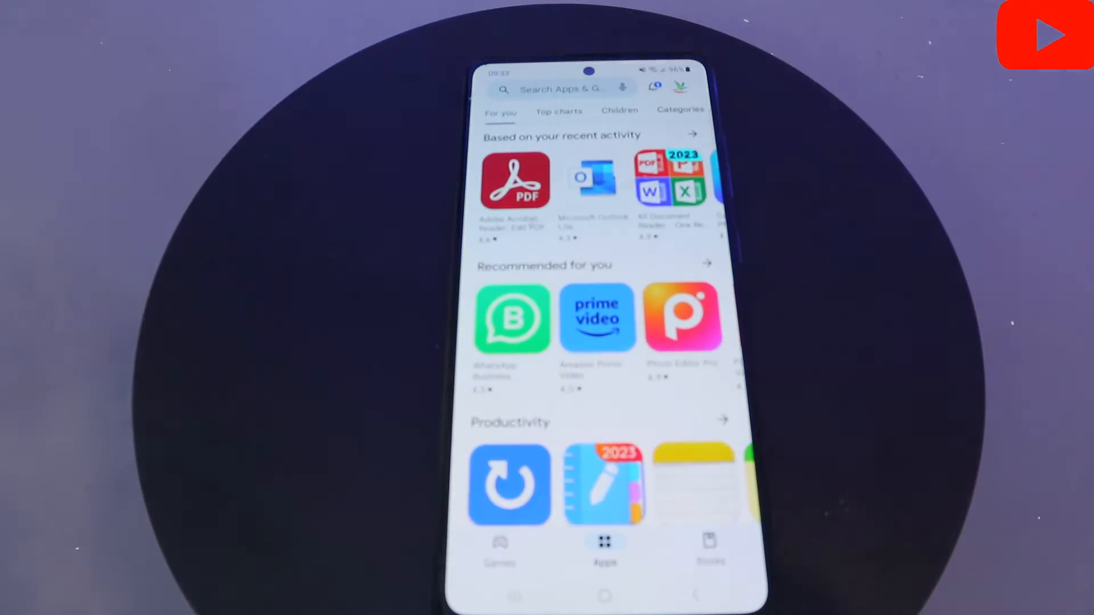
pyautogui.scroll(-3)
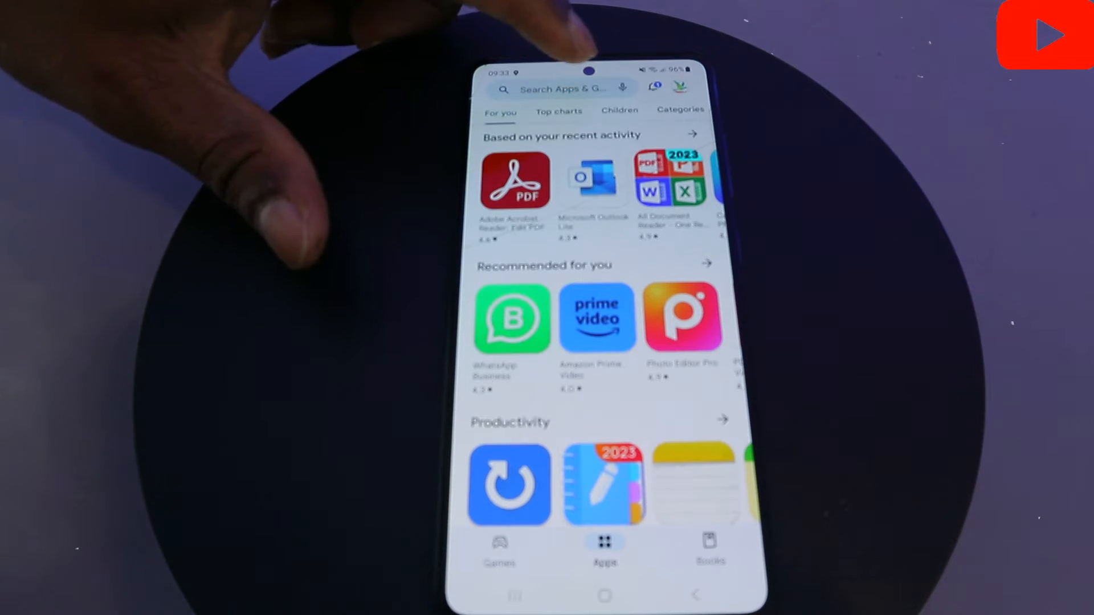
# - Search the Play Store for 'epson smart panel' via the search field
pyautogui.click(558, 89)
pyautogui.write('epson')
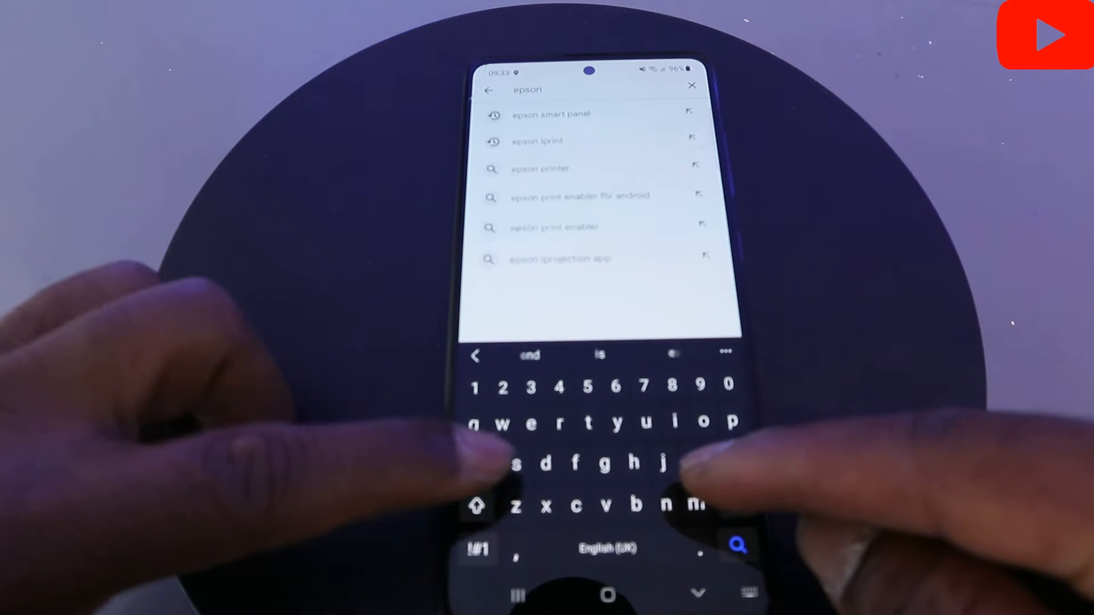
pyautogui.write('sm')
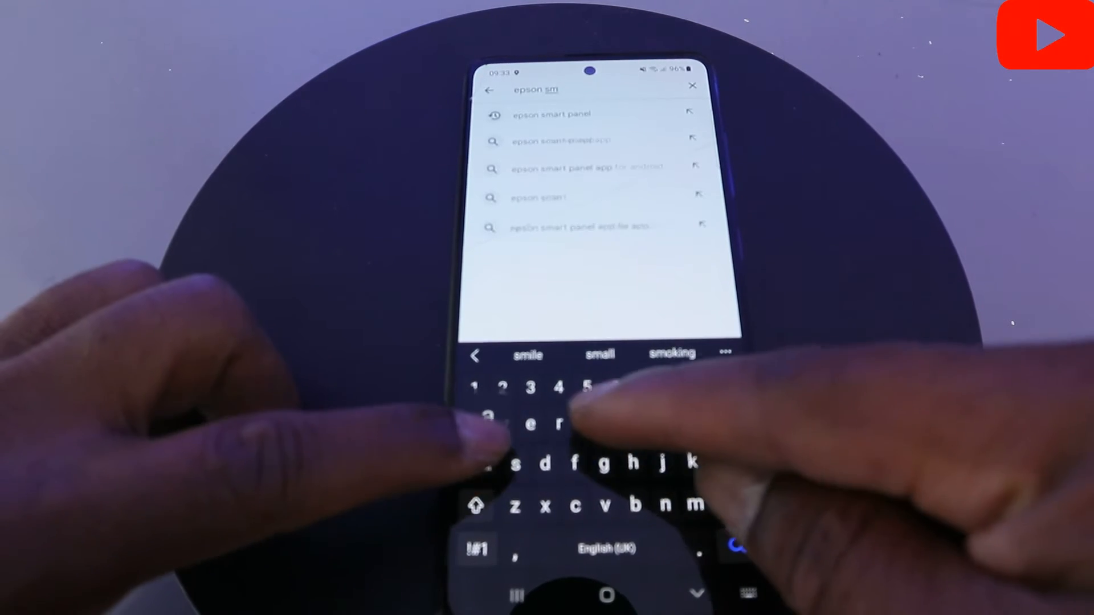
pyautogui.write('art pan')
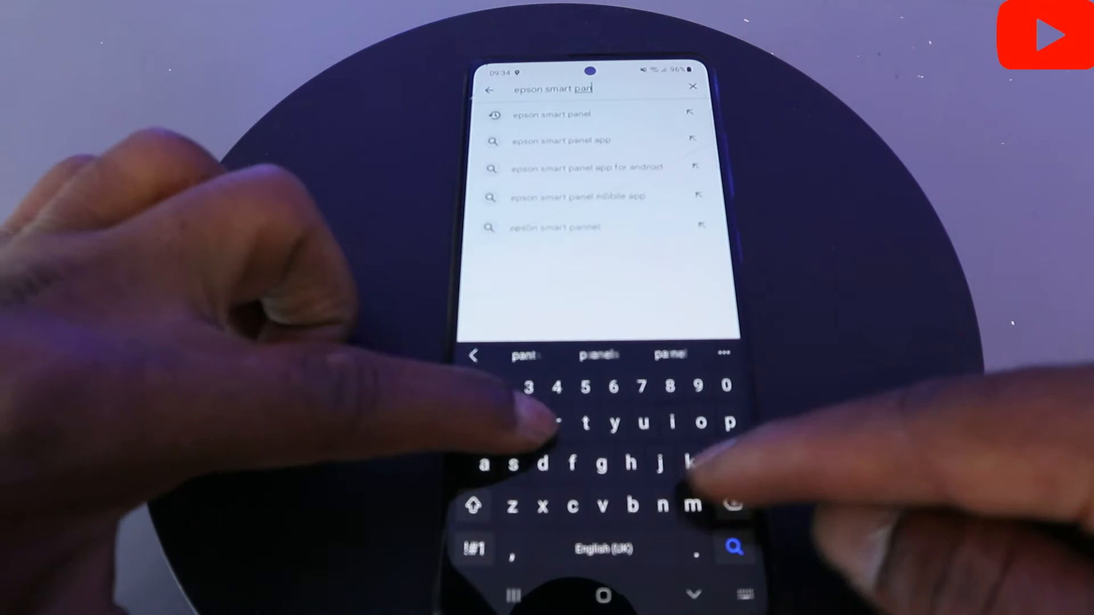
pyautogui.write('l')
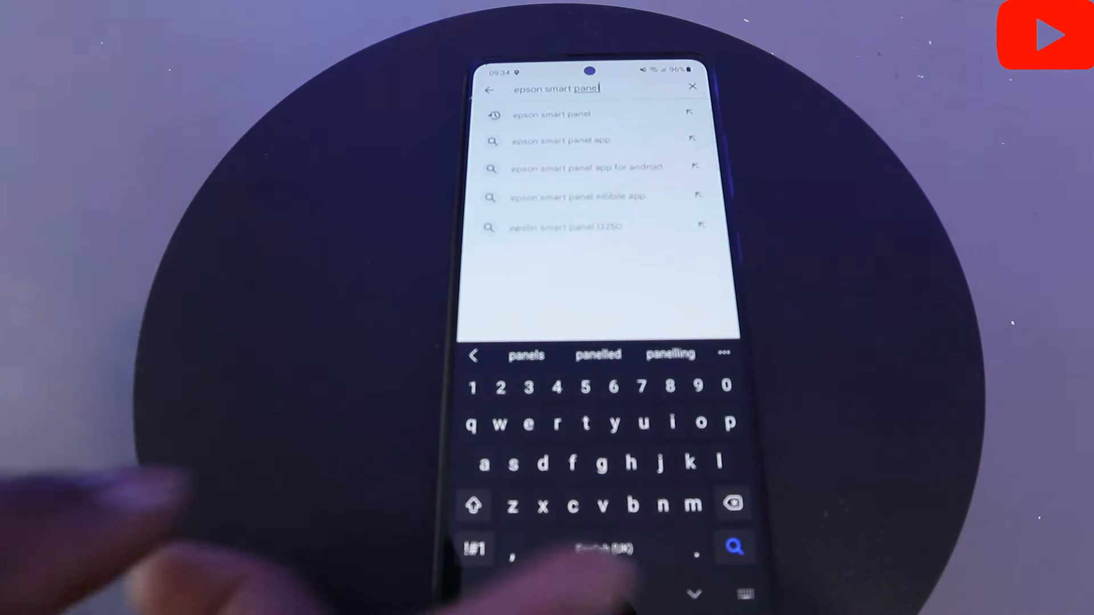
# - Run the search and install Epson Smart Panel from its listing
pyautogui.click(733, 547)
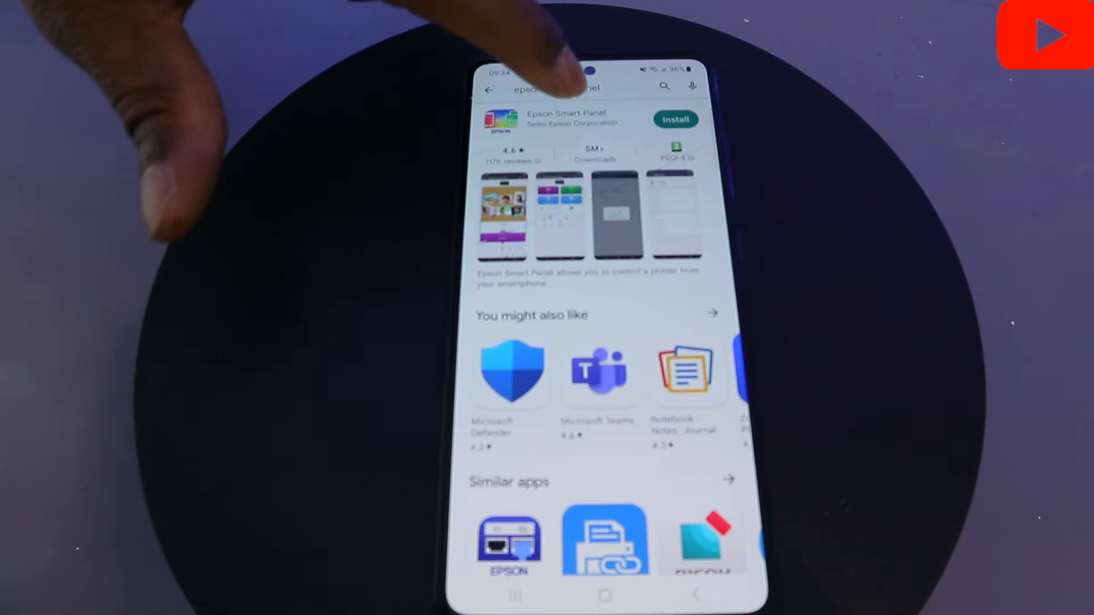
pyautogui.scroll(-3)
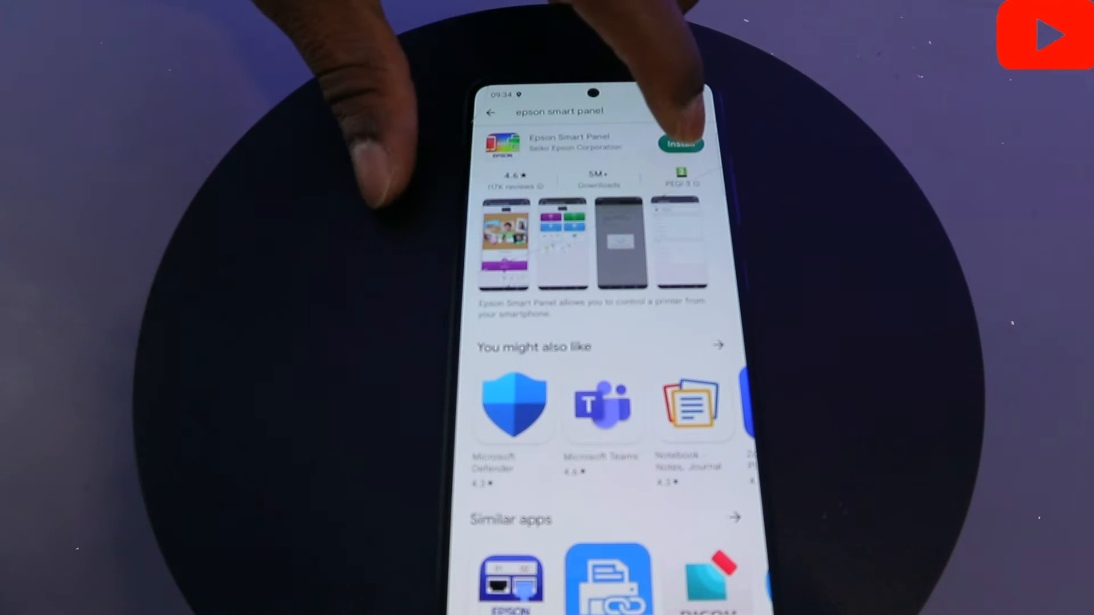
pyautogui.click(680, 144)
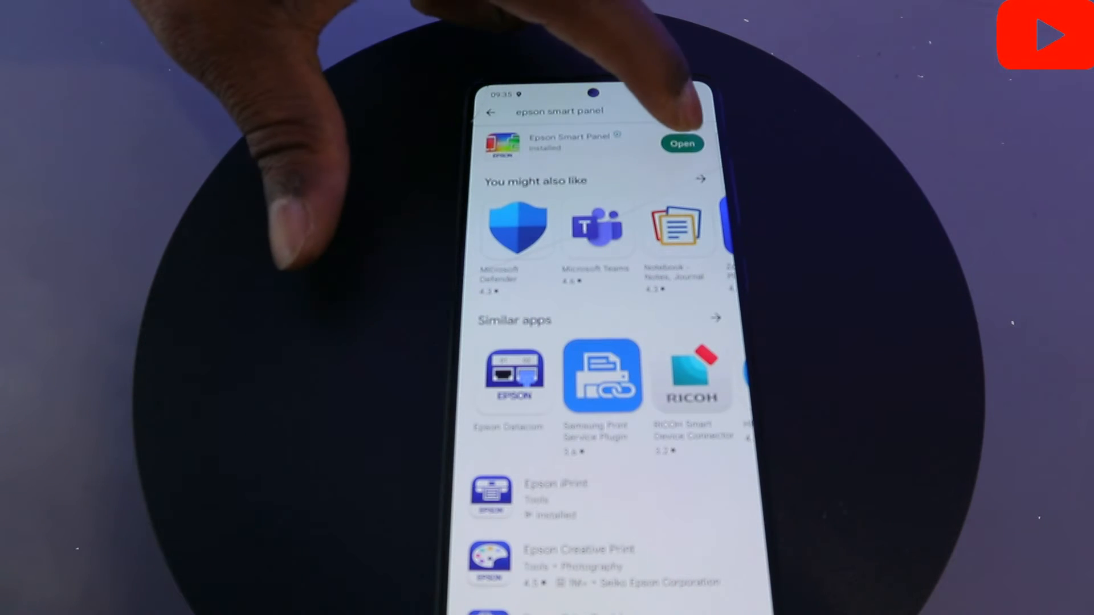
# - Launch Epson Smart Panel and allow location and nearby Wi-Fi device access
pyautogui.click(681, 143)
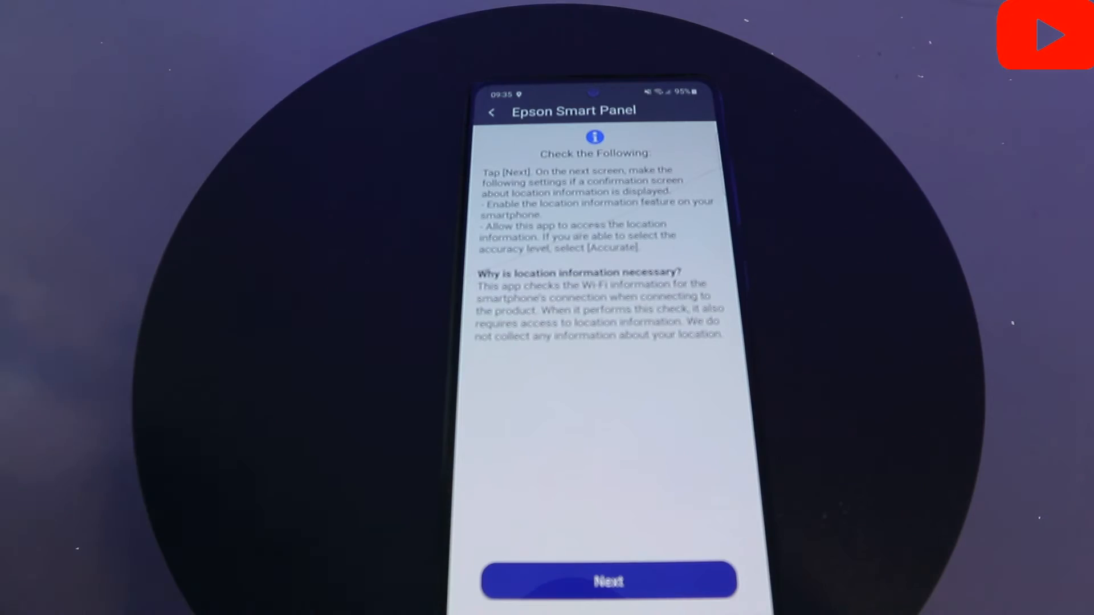
pyautogui.click(607, 580)
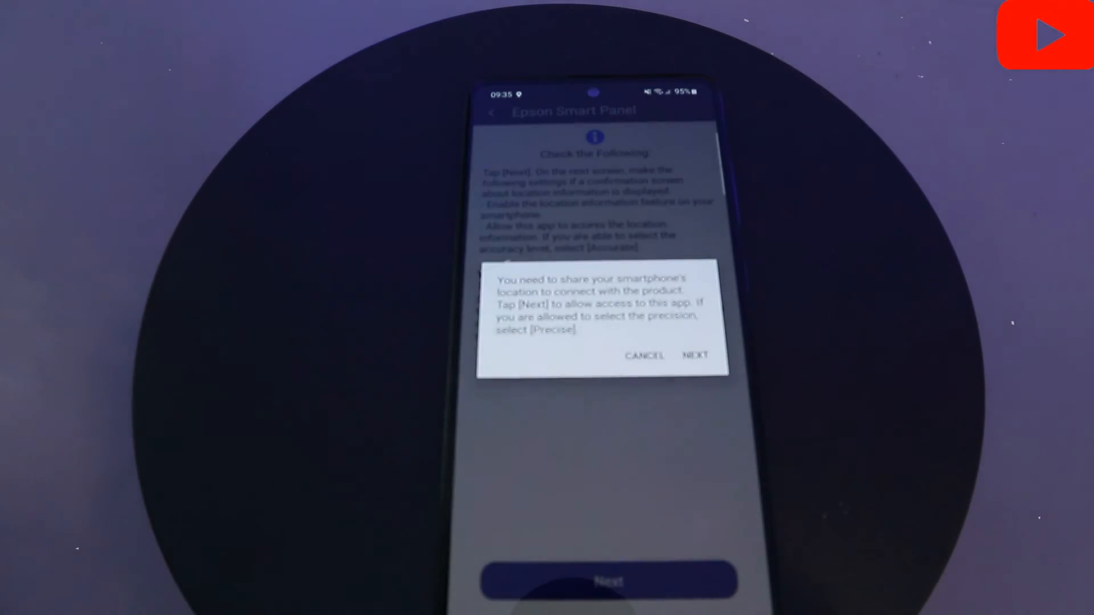
pyautogui.click(694, 356)
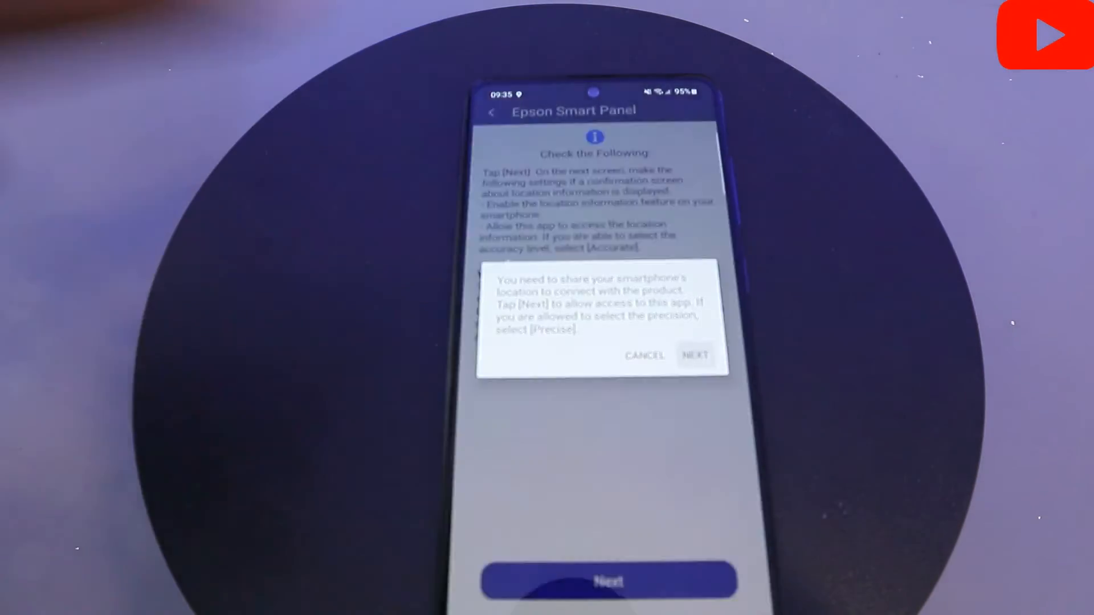
pyautogui.click(695, 356)
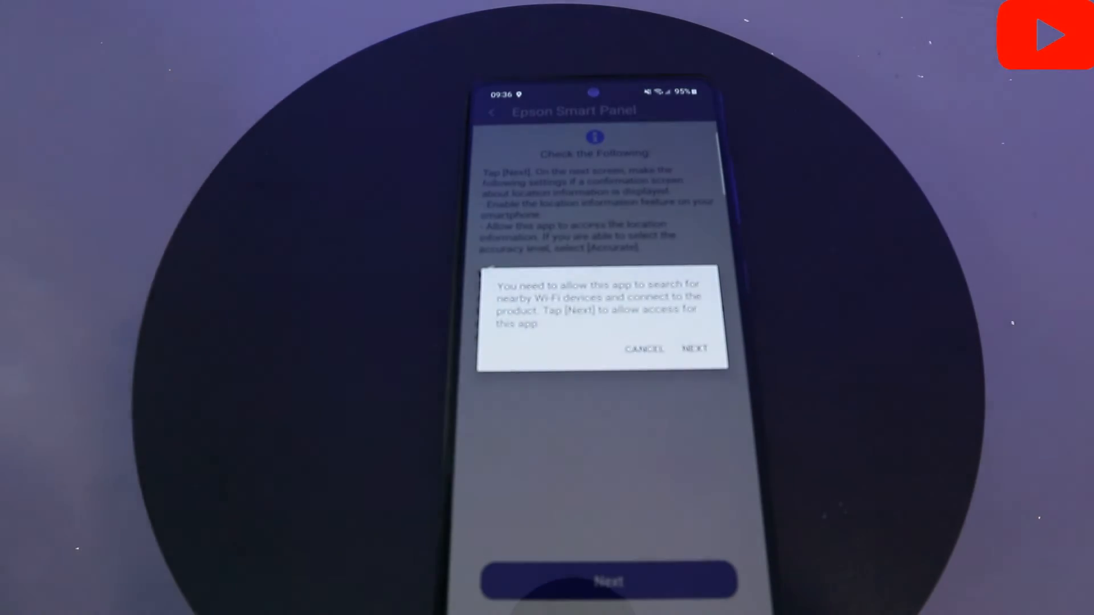
pyautogui.click(693, 349)
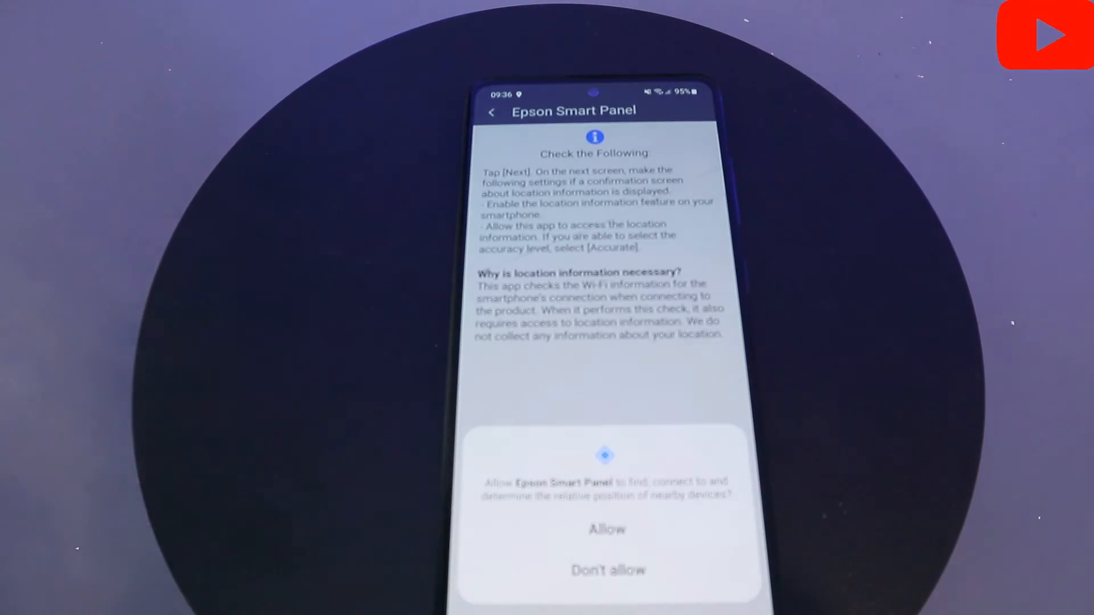
pyautogui.click(606, 528)
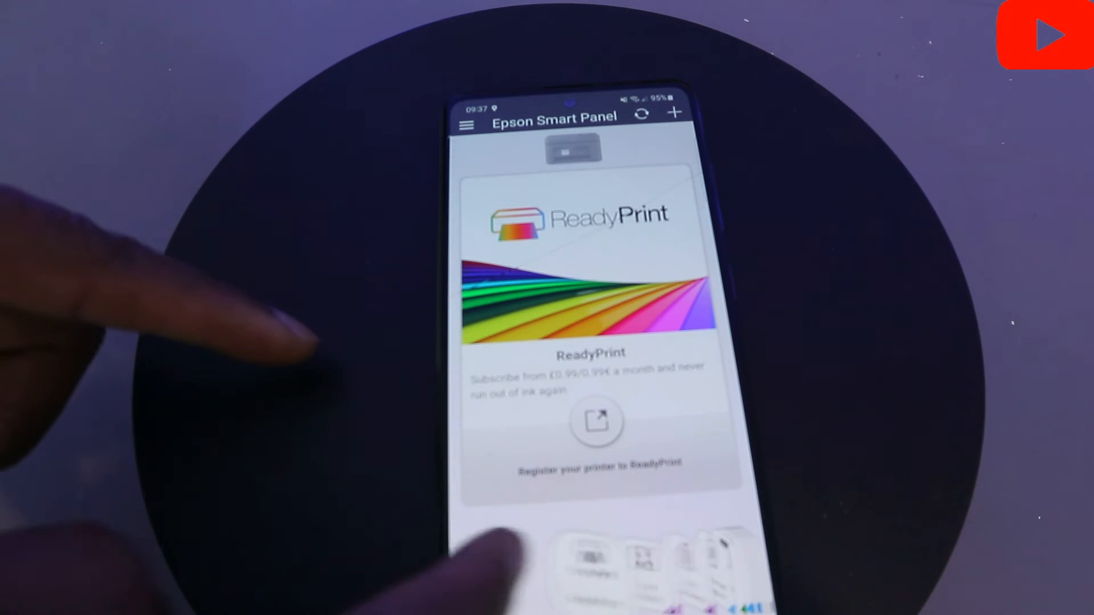
# - View the Print Photos and Document Capture cards, then start adding a printer with +
pyautogui.click(601, 565)
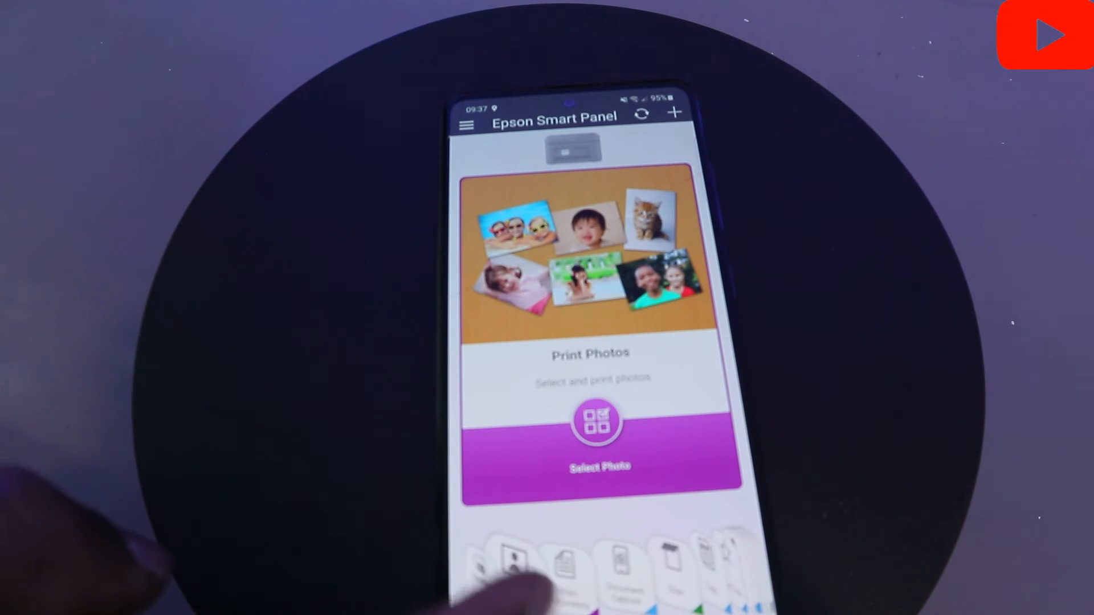
pyautogui.click(613, 565)
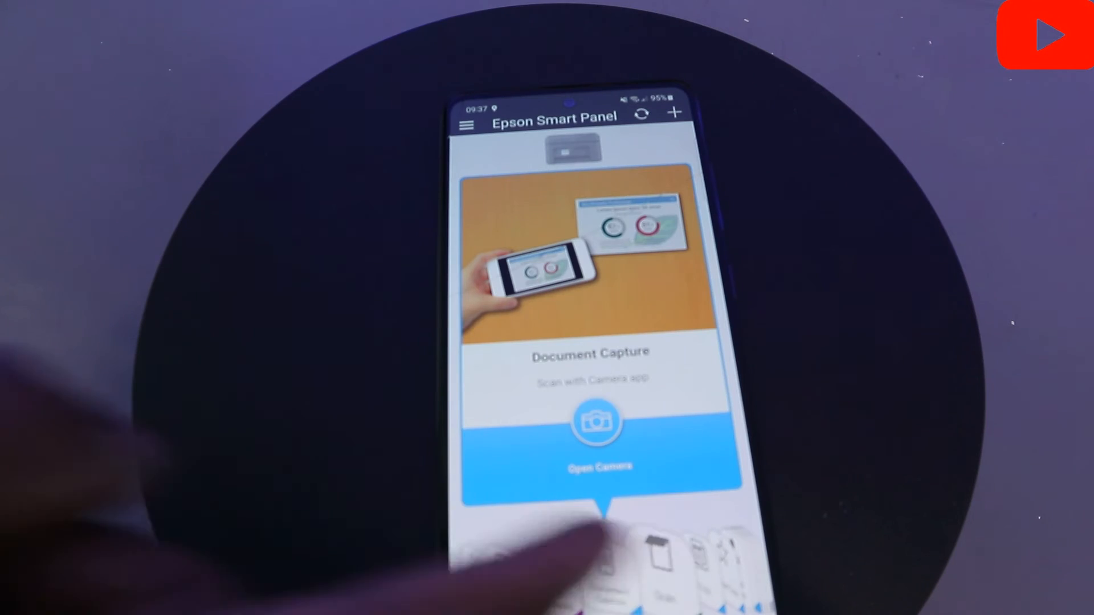
pyautogui.click(614, 569)
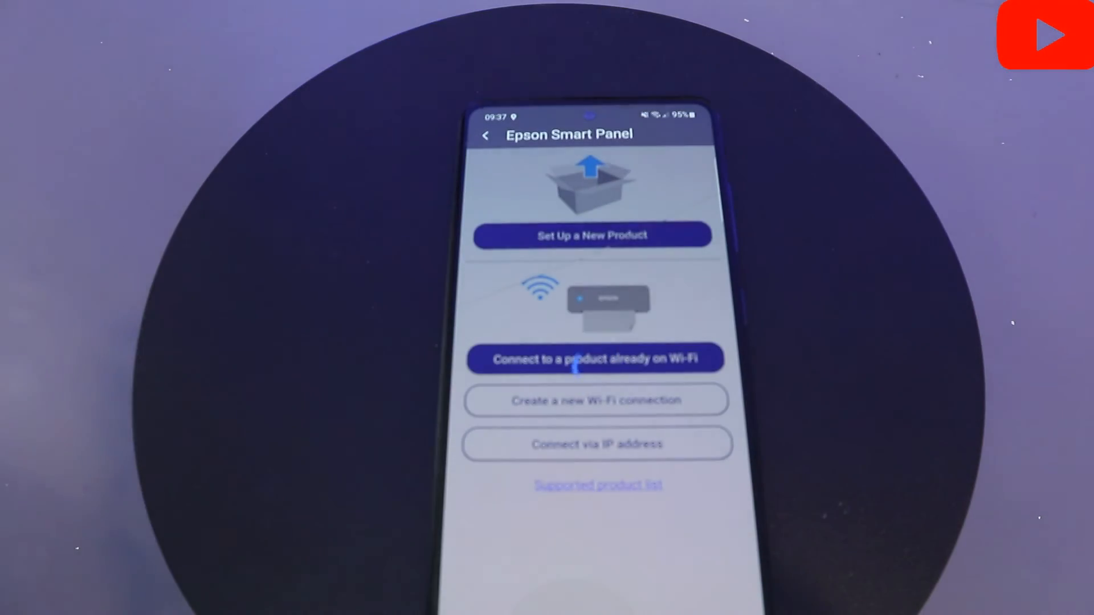
pyautogui.click(596, 357)
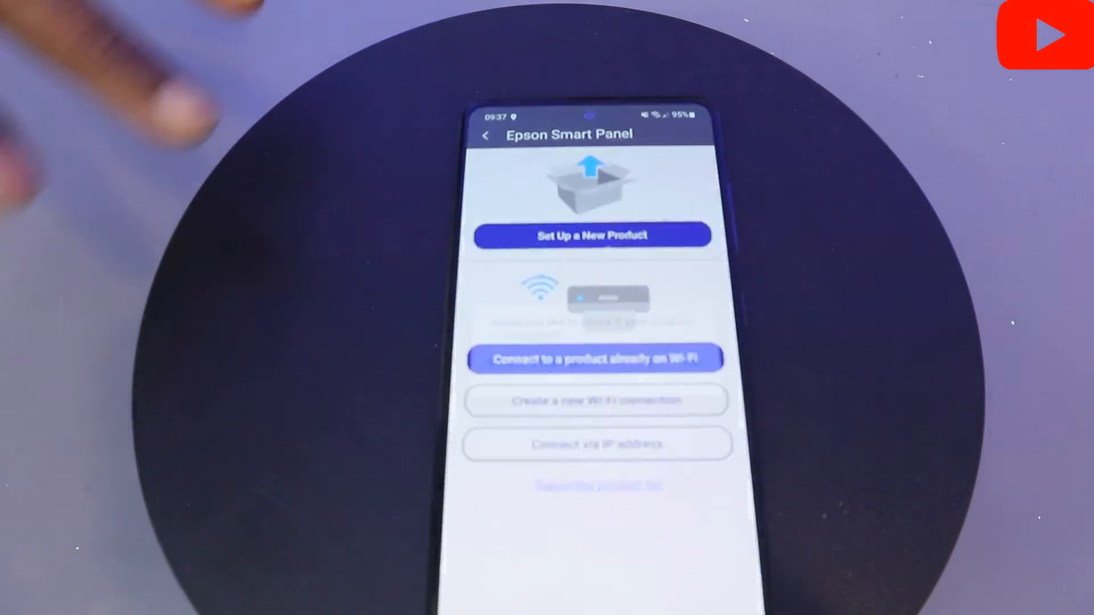
pyautogui.click(595, 358)
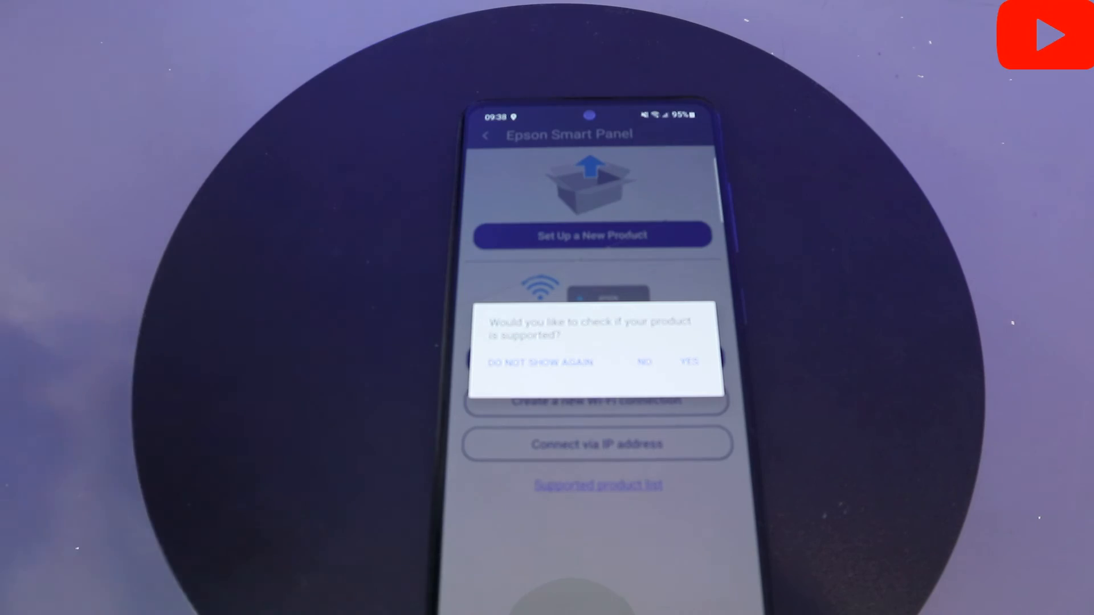
pyautogui.click(642, 361)
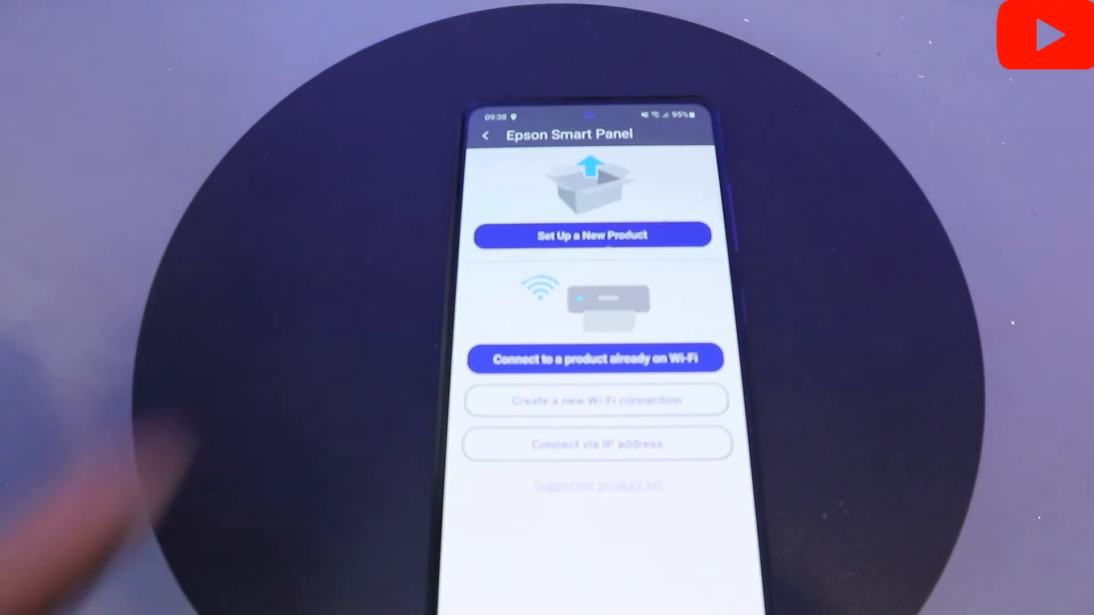